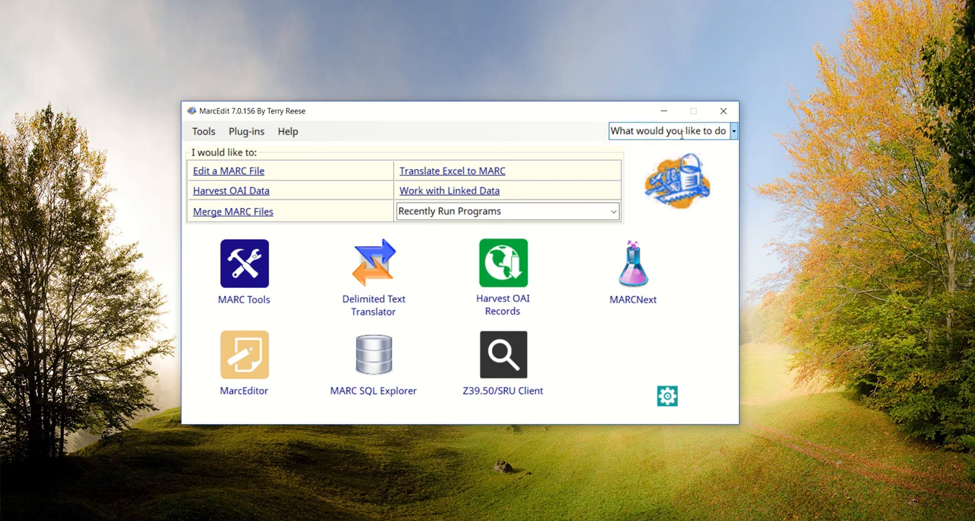
Step: Search MarcEdit's 'What would you like to do' box for 'delimited text translator'
left_click(668, 130)
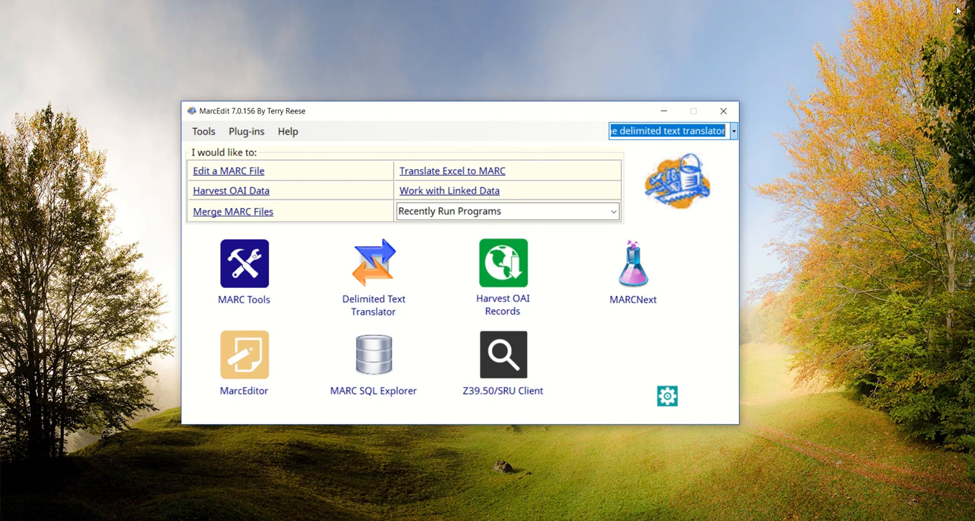
mouse_move(800, 127)
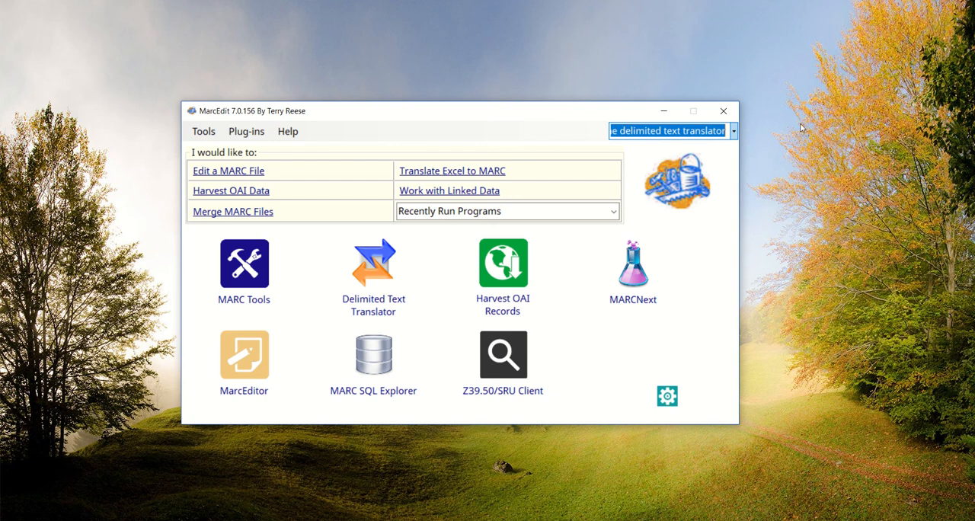
mouse_move(389, 268)
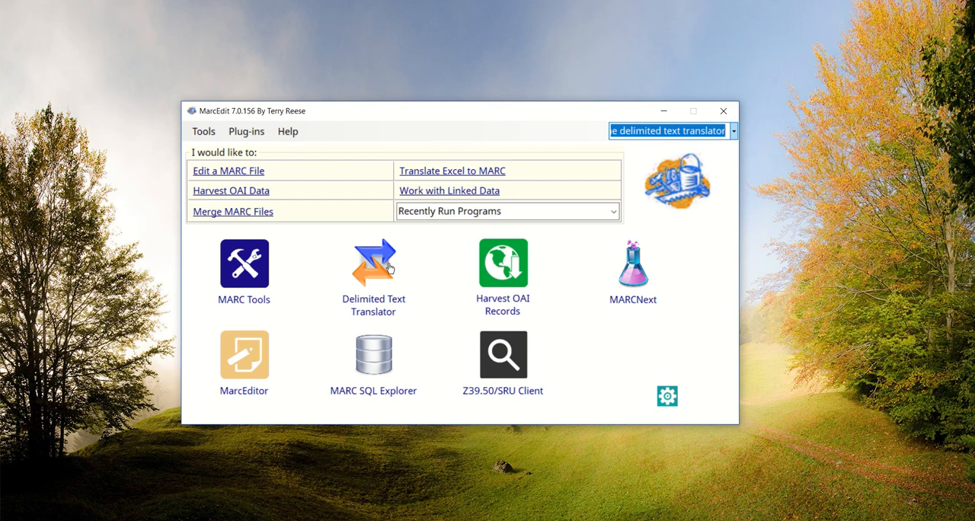
mouse_move(669, 371)
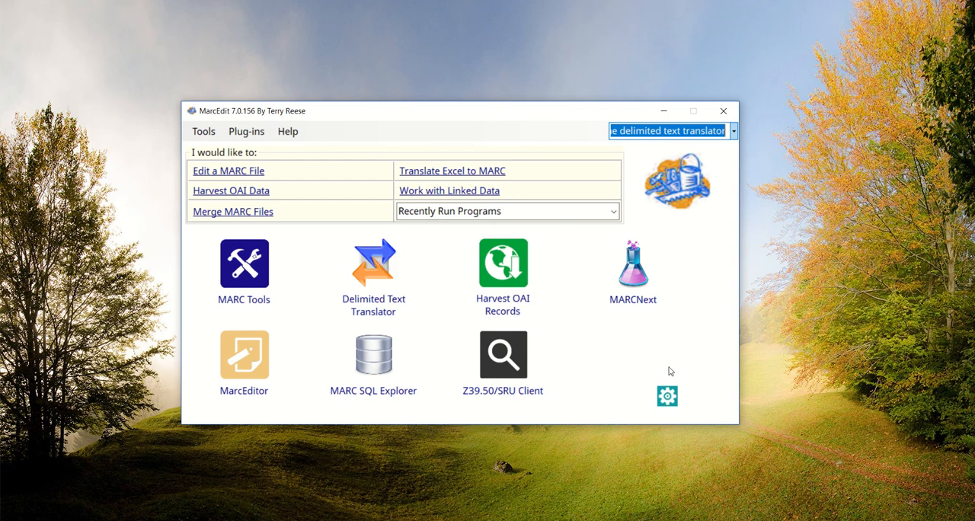
mouse_move(667, 396)
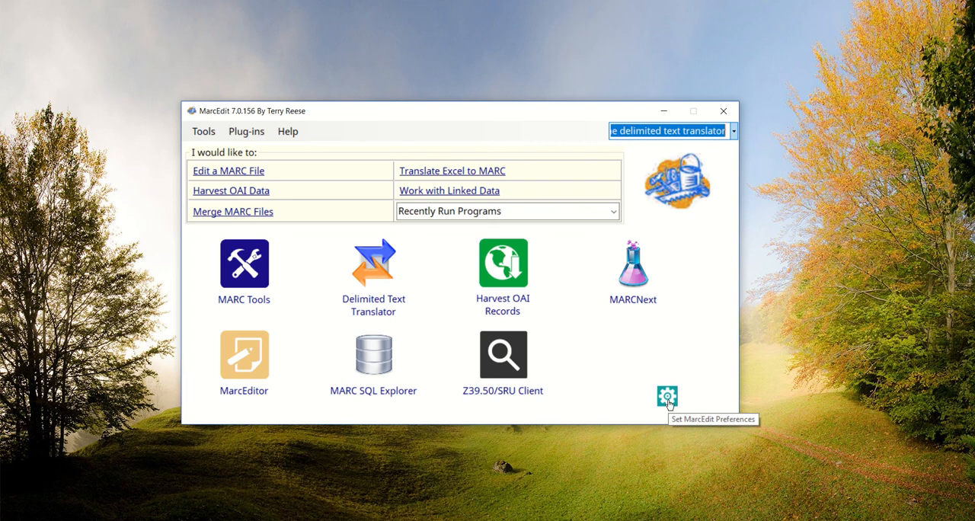
mouse_move(689, 382)
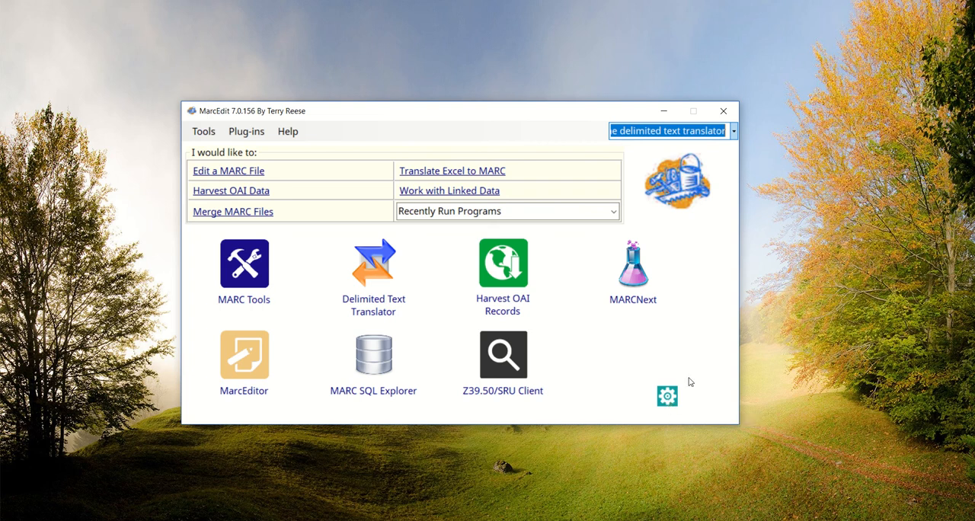
mouse_move(694, 367)
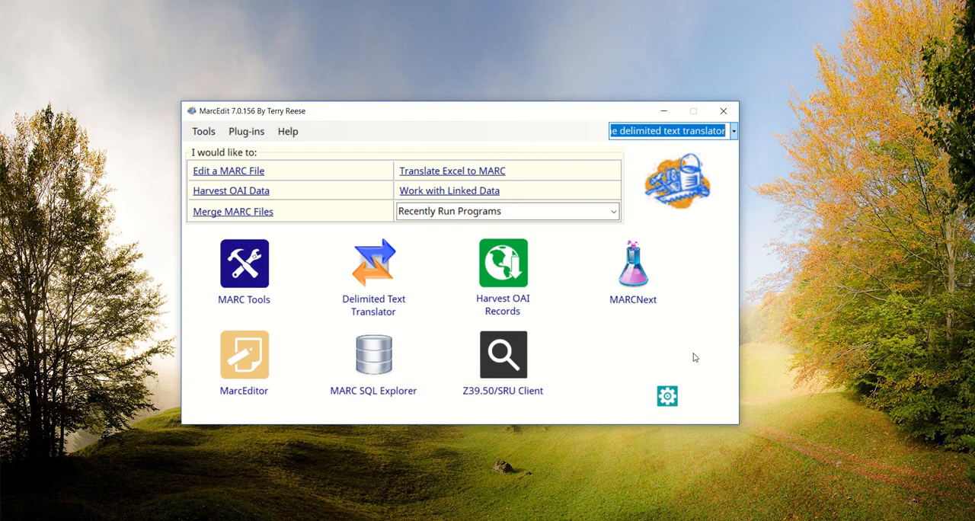
mouse_move(679, 365)
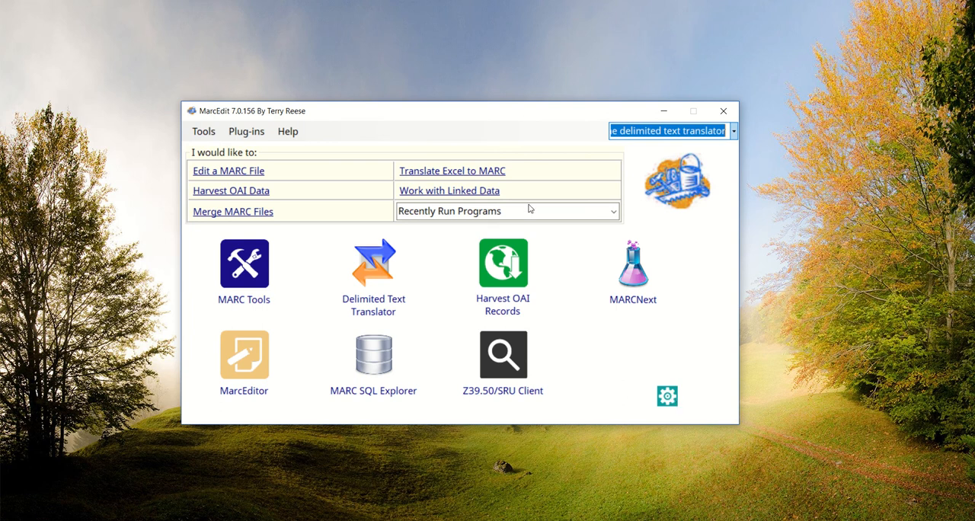
Step: Show the Other preferences page, where MS Office settings show 32-bit Installed
left_click(666, 395)
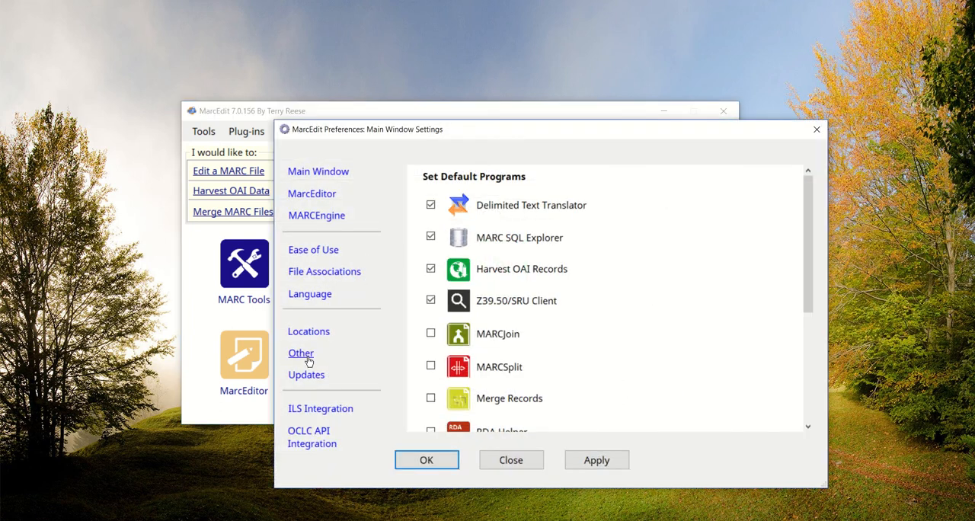
left_click(301, 353)
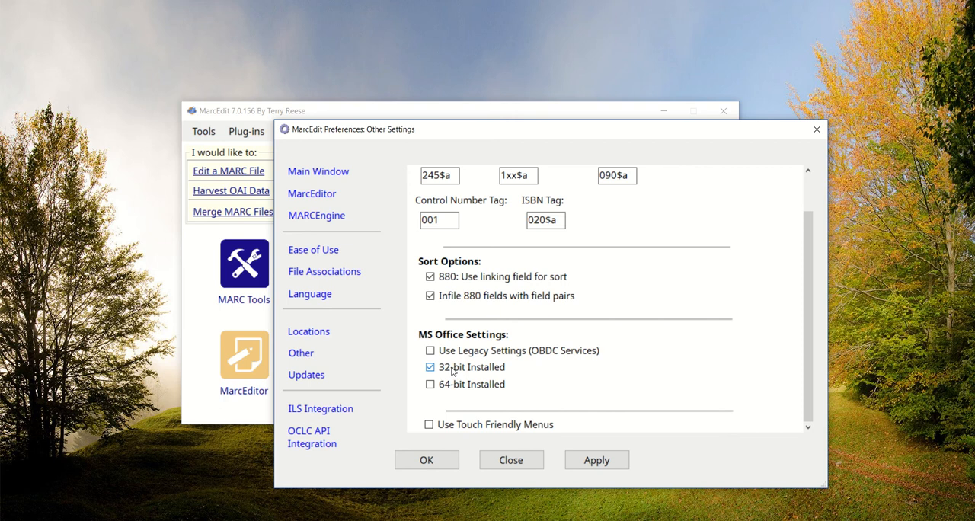
mouse_move(430, 351)
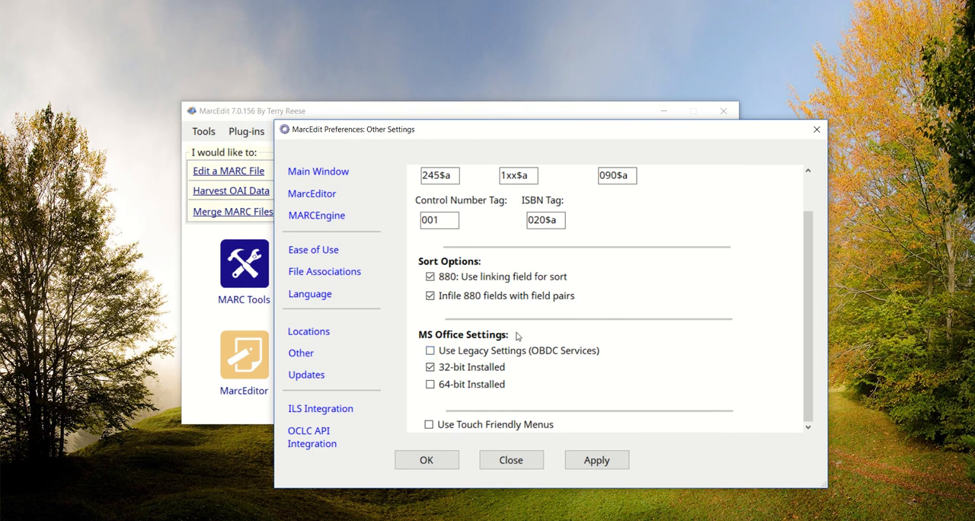
mouse_move(564, 326)
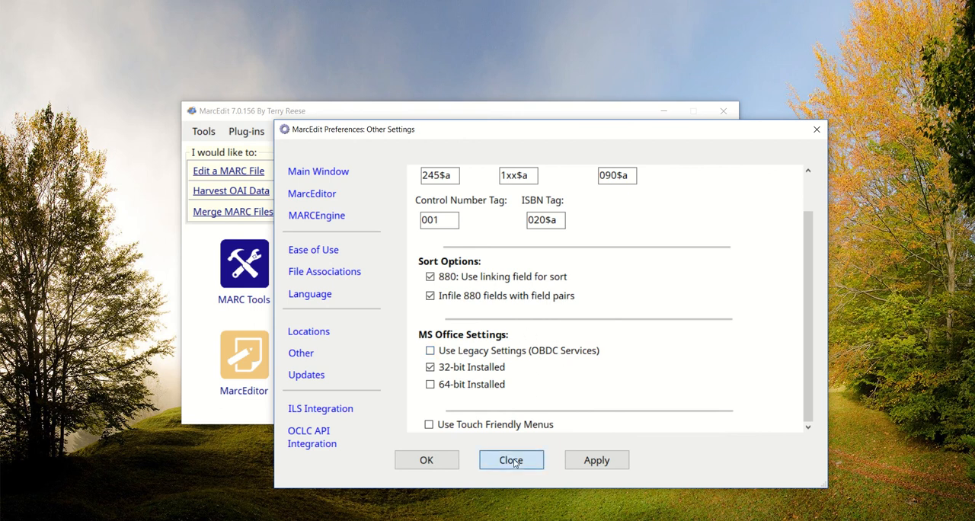
Step: Load Παν_Πελοποννήσου(1)(1).xlsx, sheet Φύλλο1, as the Delimited Text Translator source
left_click(510, 459)
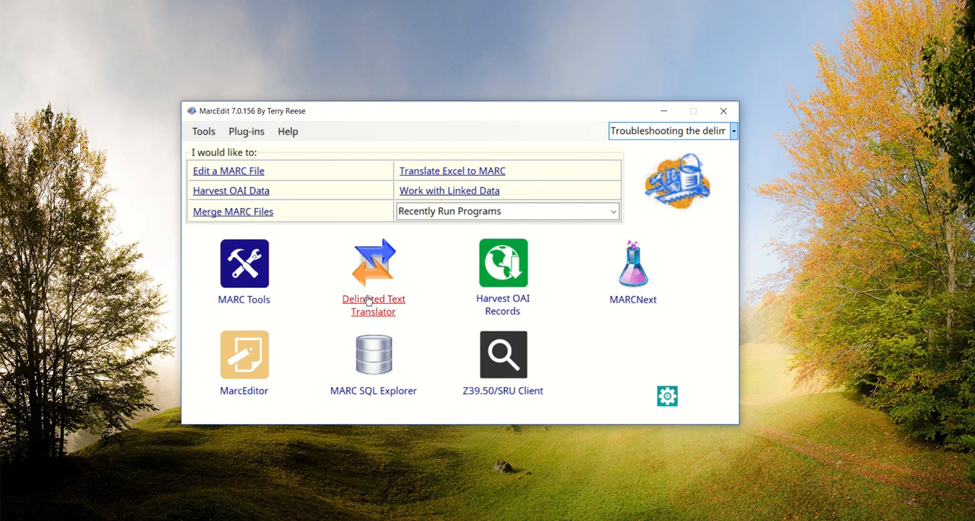
left_click(373, 265)
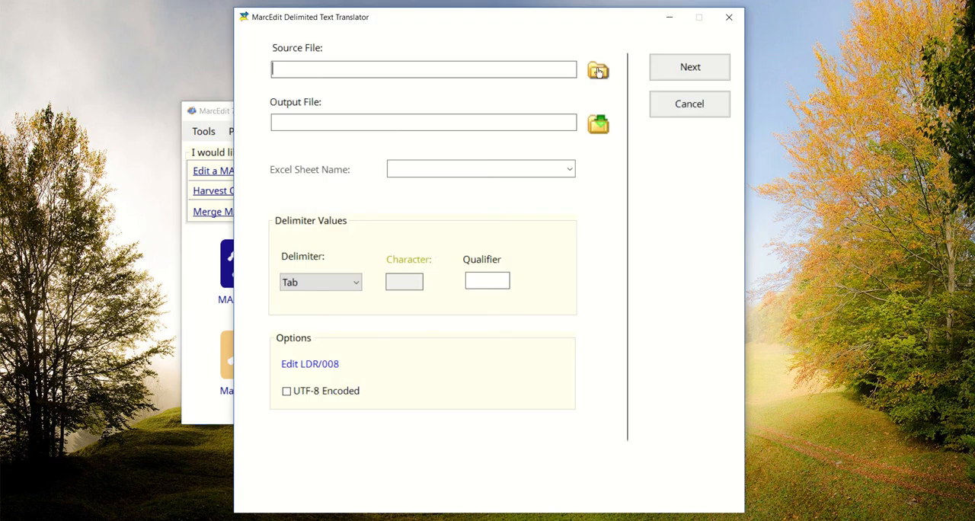
left_click(598, 69)
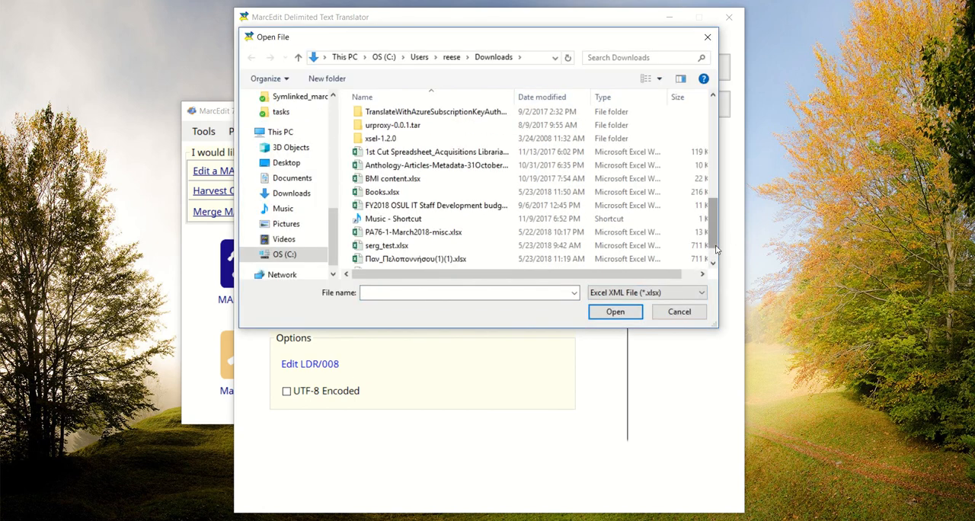
left_click(418, 258)
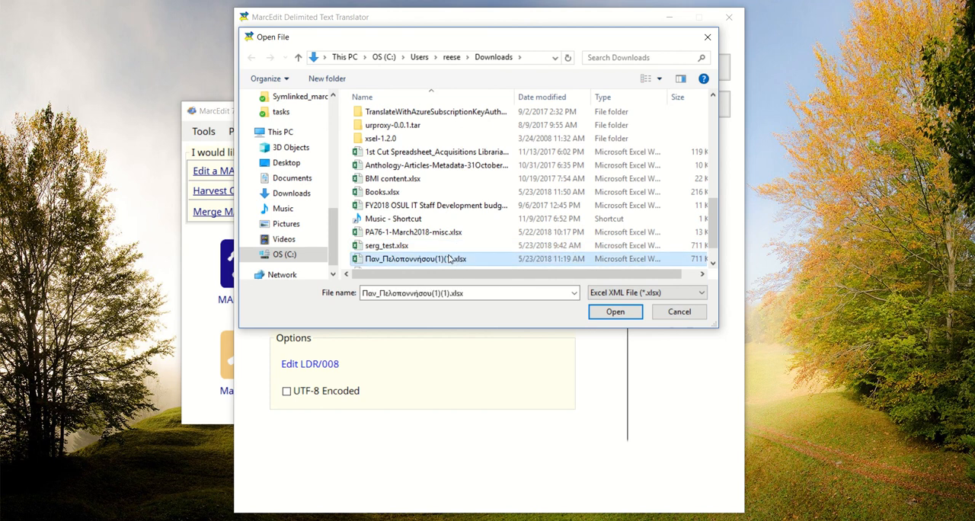
left_click(614, 312)
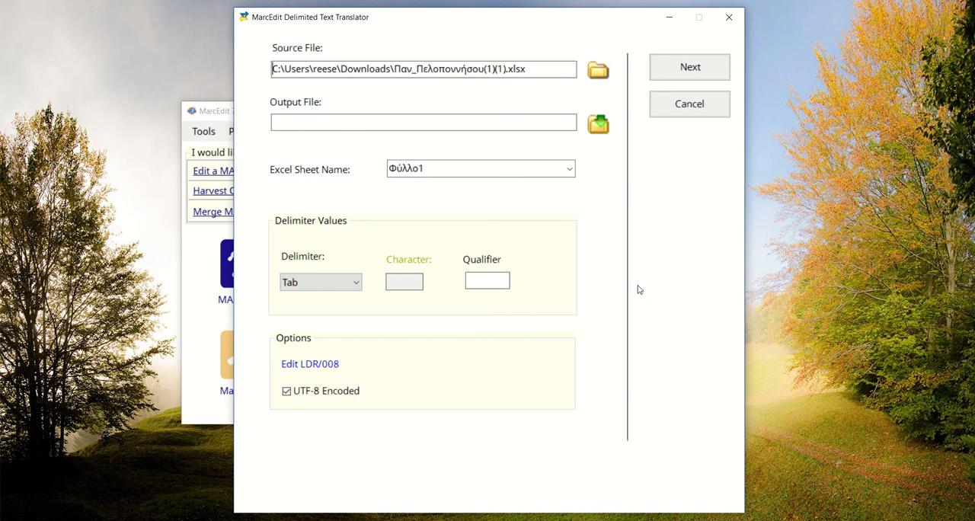
mouse_move(604, 224)
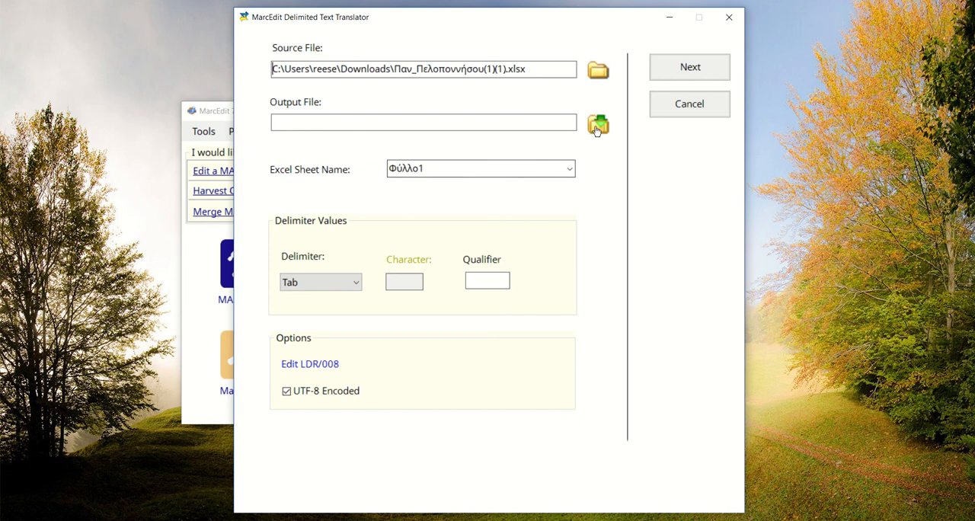
Step: Name the output file test_output.mrk in the nasig_webinar folder
left_click(597, 123)
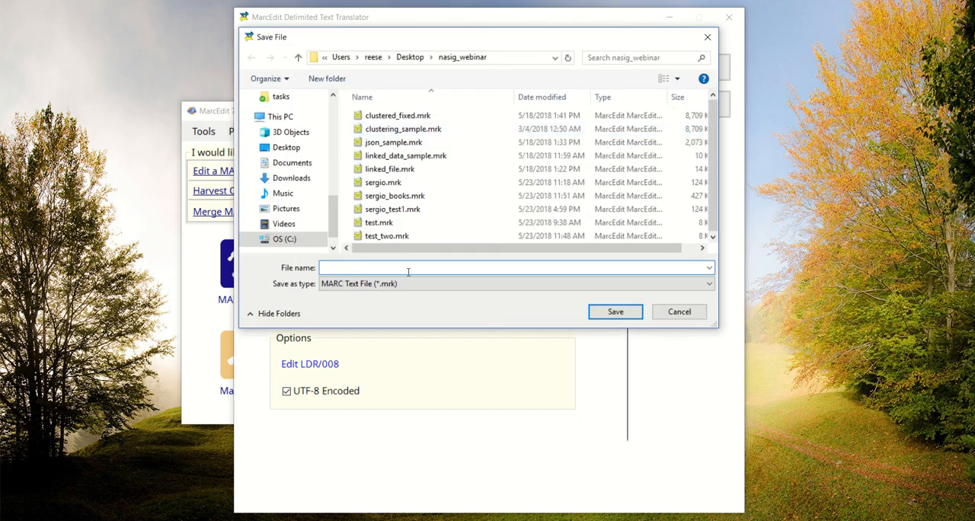
type("test_")
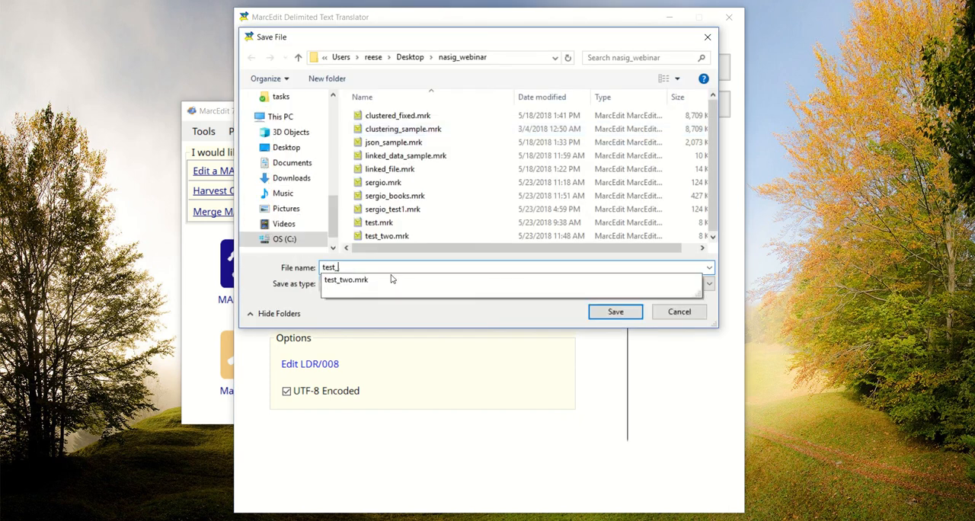
left_click(615, 311)
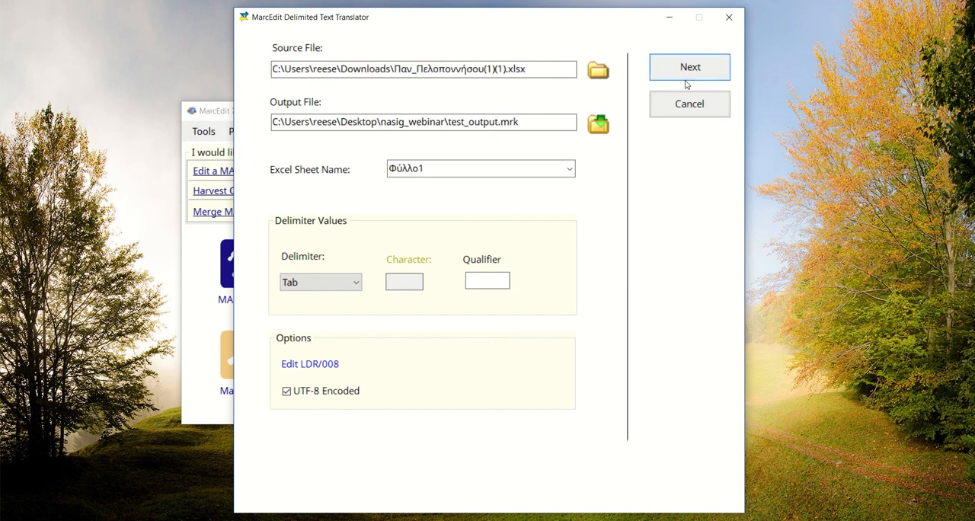
Step: Map fields with the roubani_pan_pelloponhsou.mrd template, finish, and dismiss the completion message
left_click(688, 66)
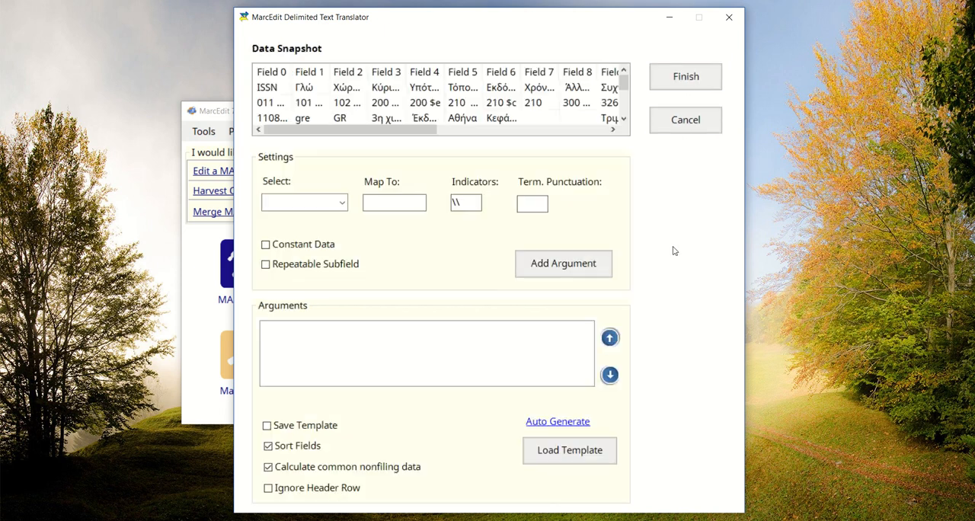
mouse_move(569, 450)
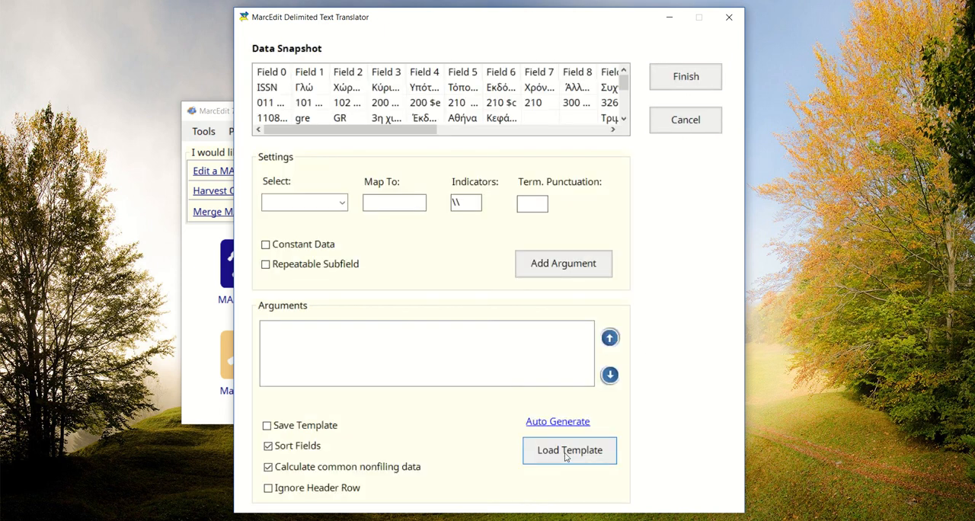
left_click(568, 450)
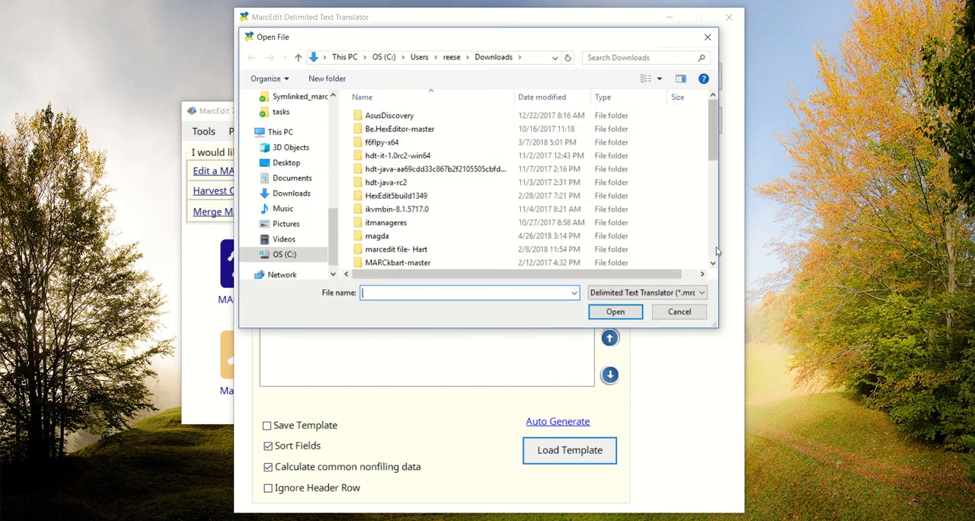
left_click(417, 248)
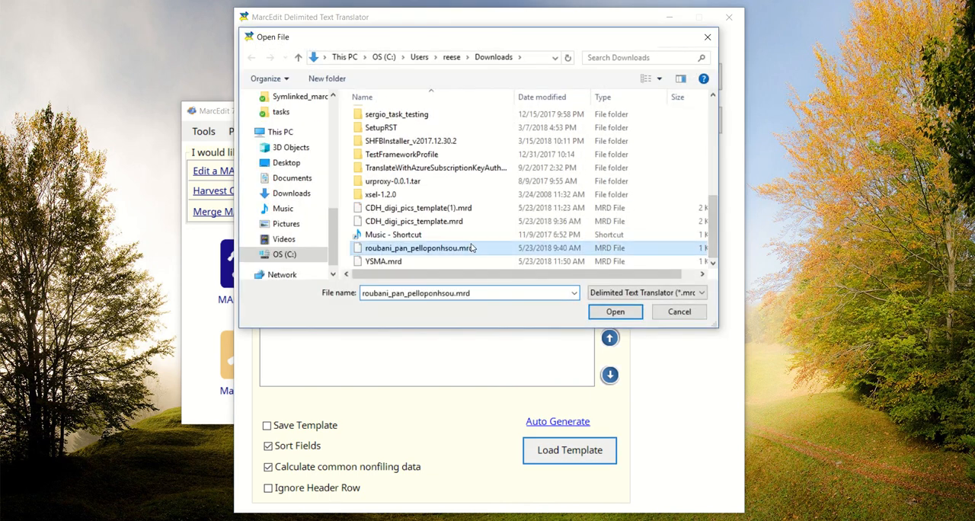
left_click(614, 311)
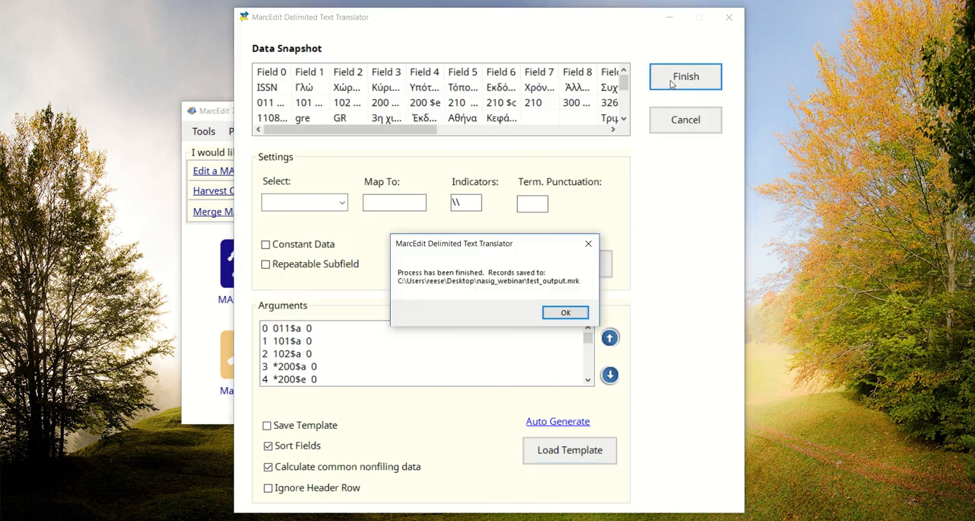
left_click(565, 312)
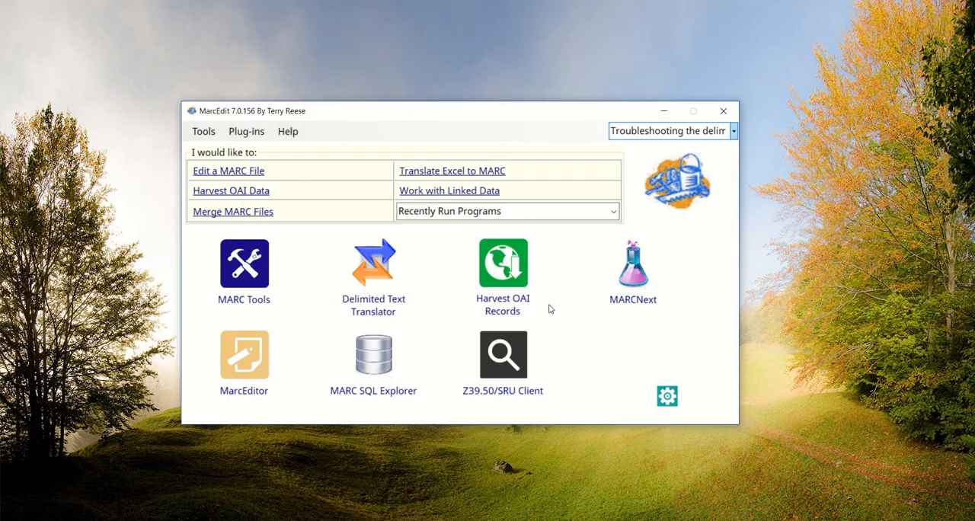
mouse_move(310, 313)
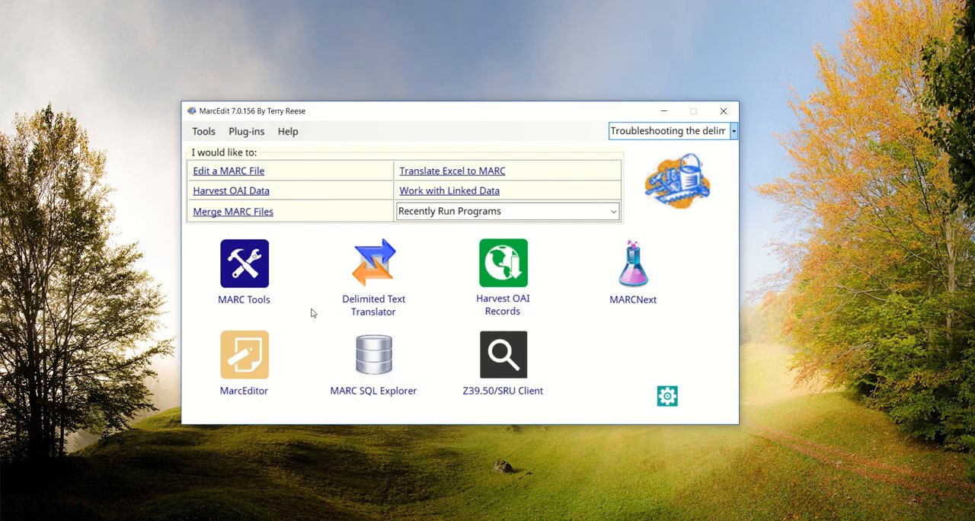